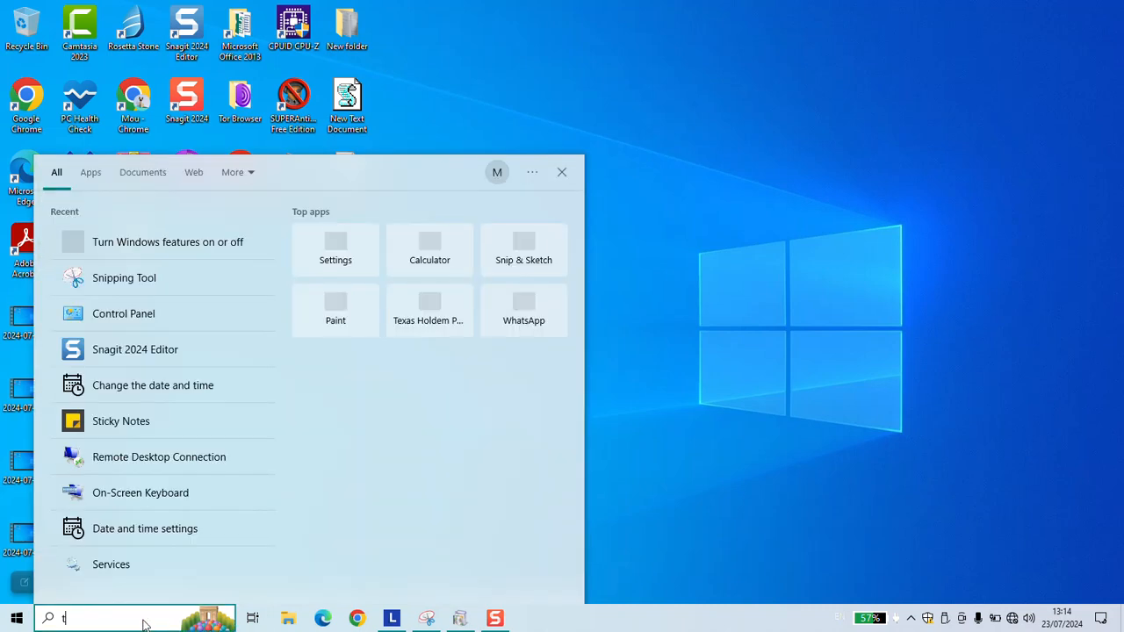
Search for 'turn' so Turn Windows features on or off appears as best match.
text(urn)
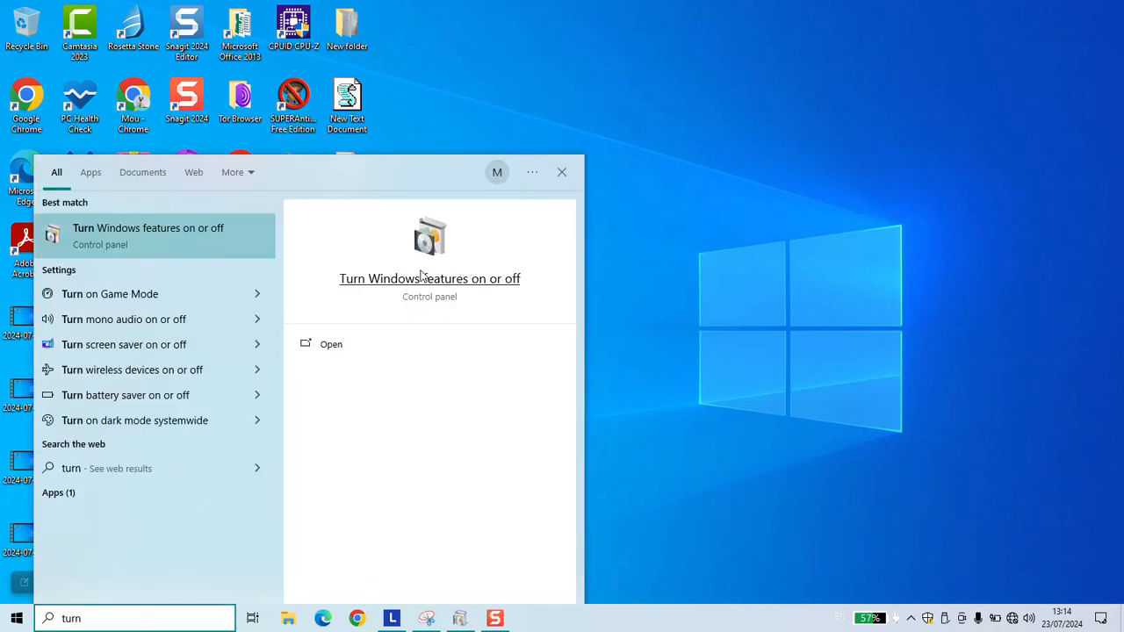
mouse_move(439, 266)
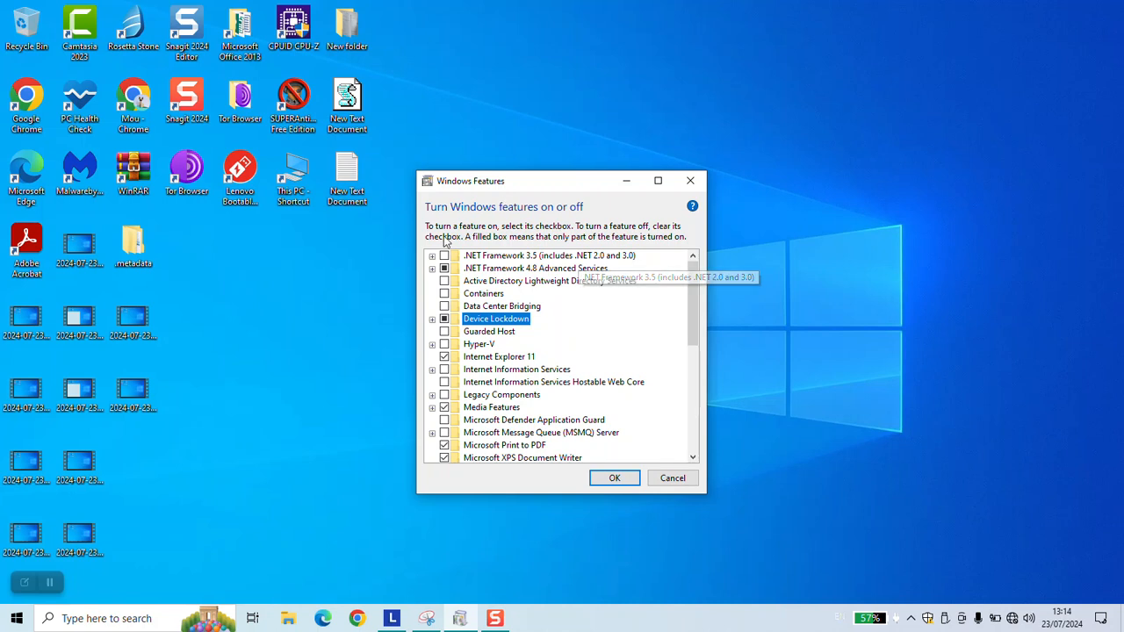
mouse_move(457, 332)
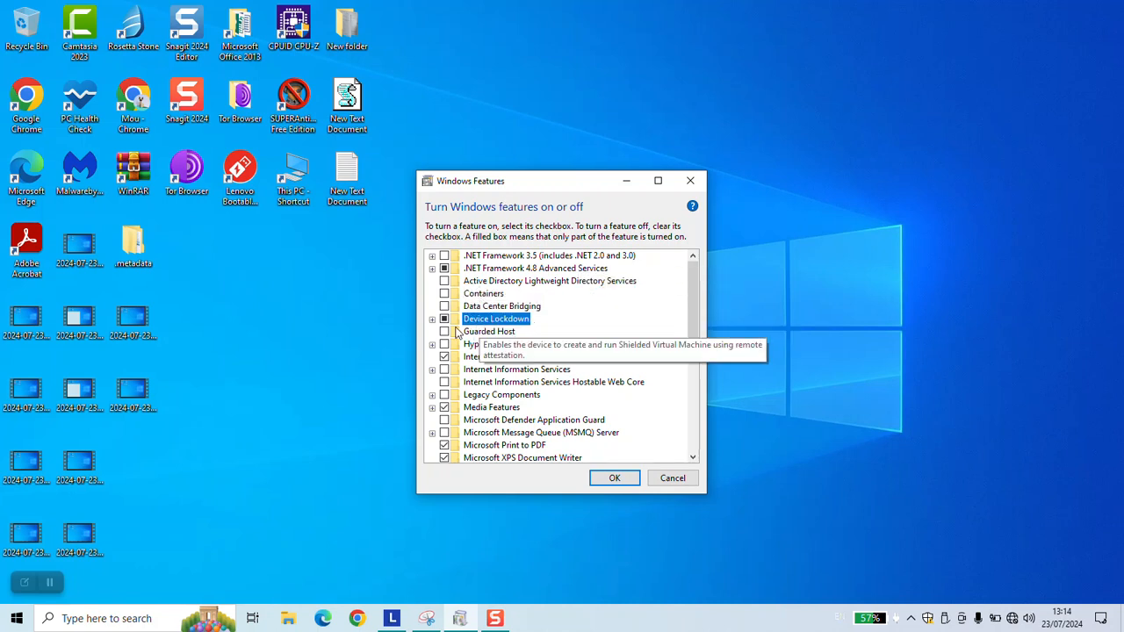
Expand Device Lockdown and uncheck its Keyboard Filter sub-feature.
click(432, 319)
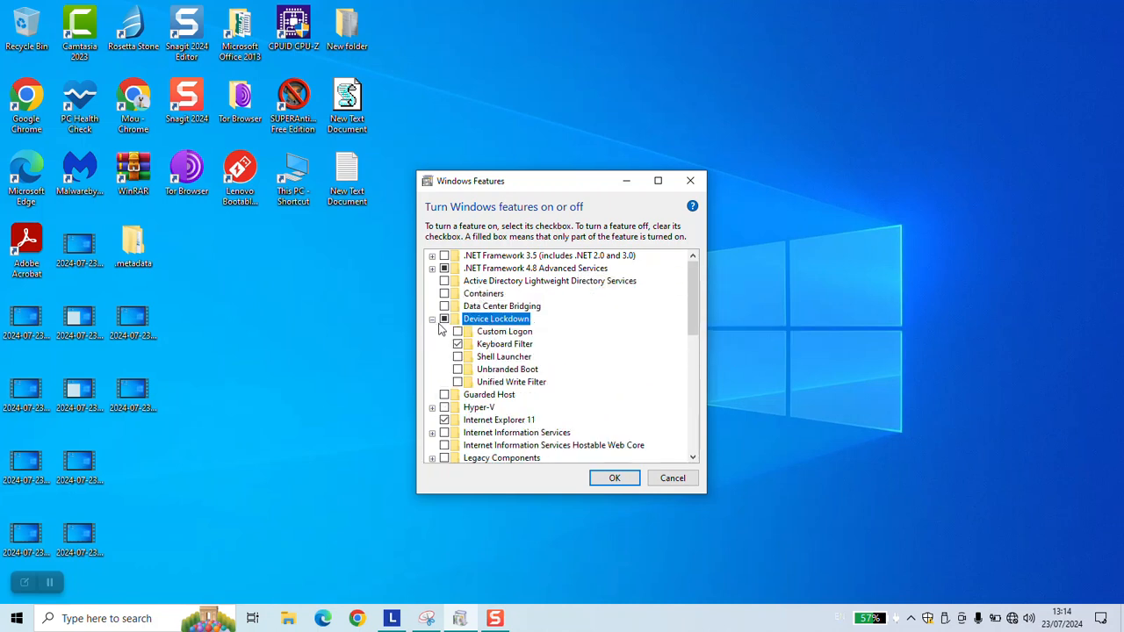
mouse_move(505, 343)
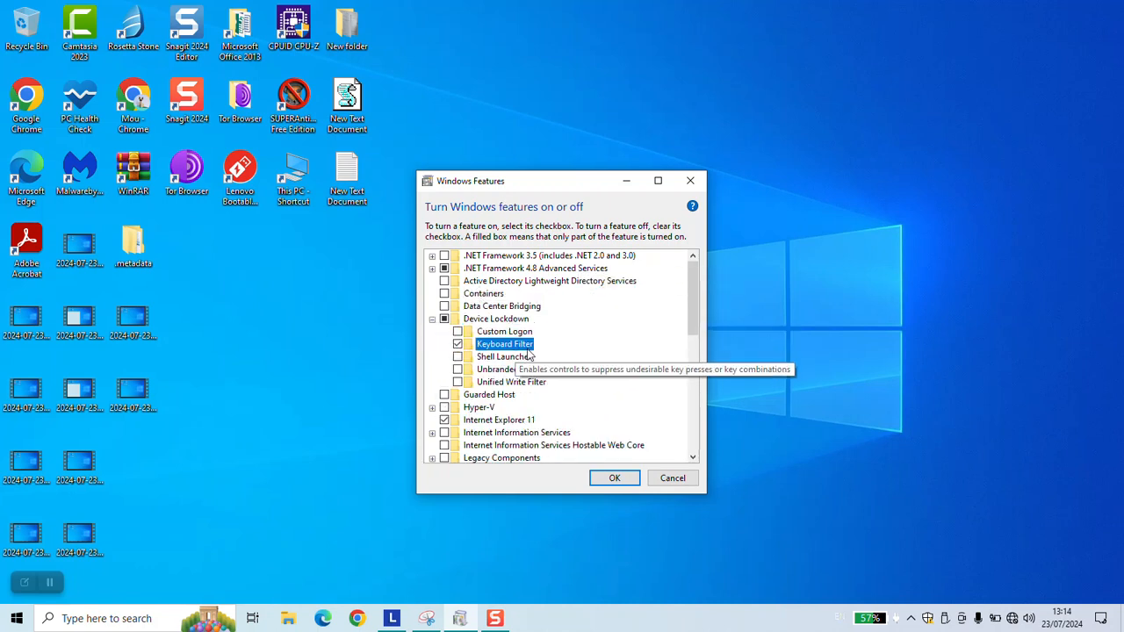
click(457, 342)
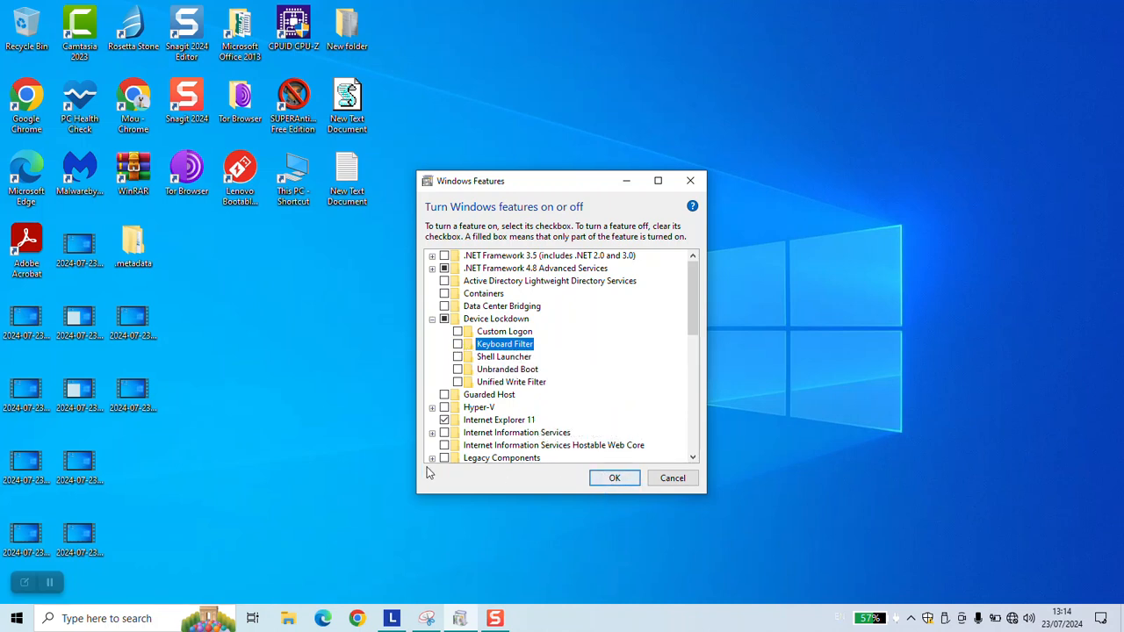
mouse_move(137, 530)
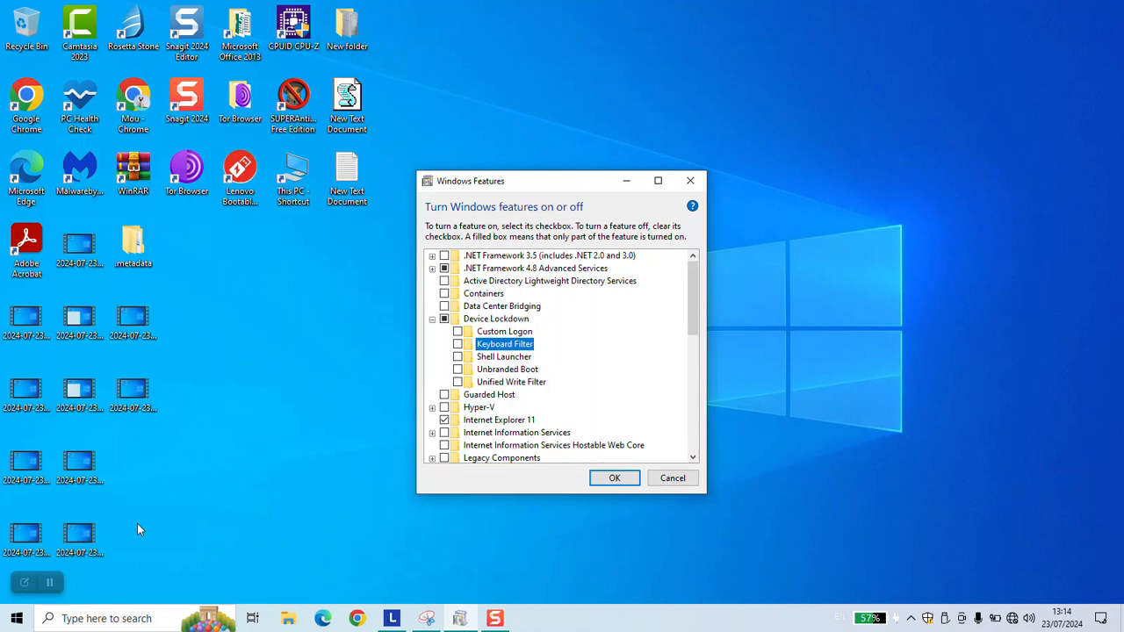
mouse_move(148, 569)
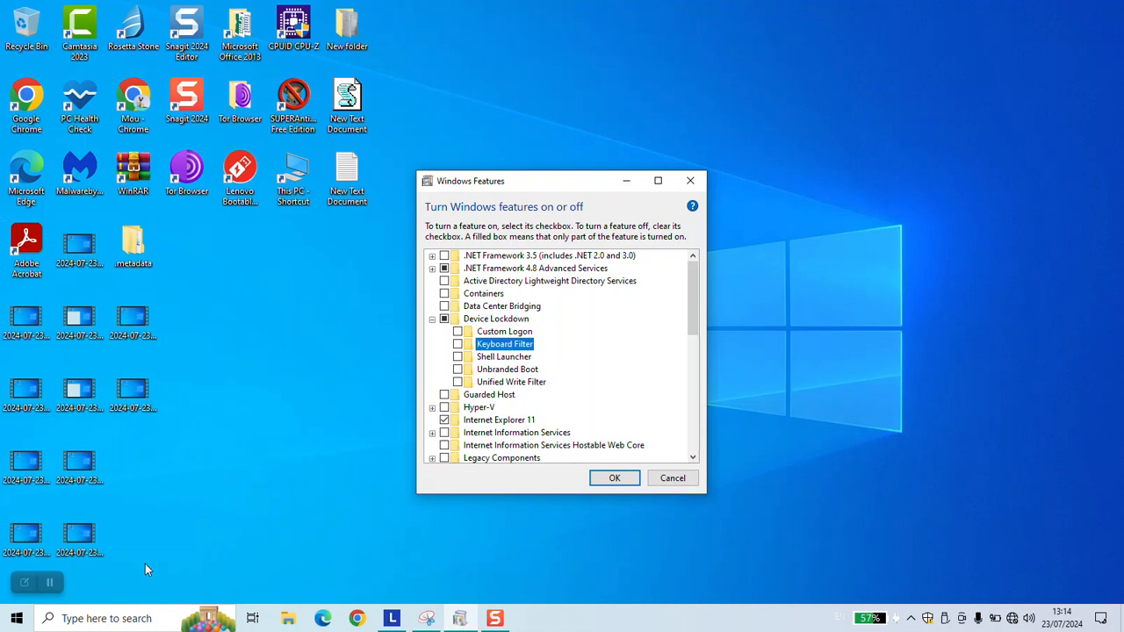